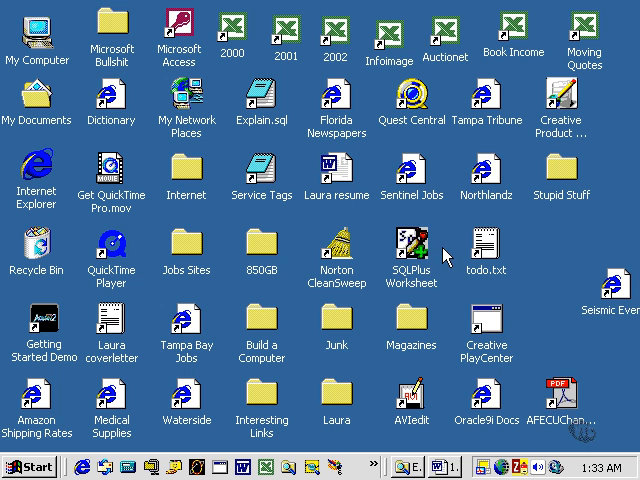
pyautogui.moveTo(380, 268)
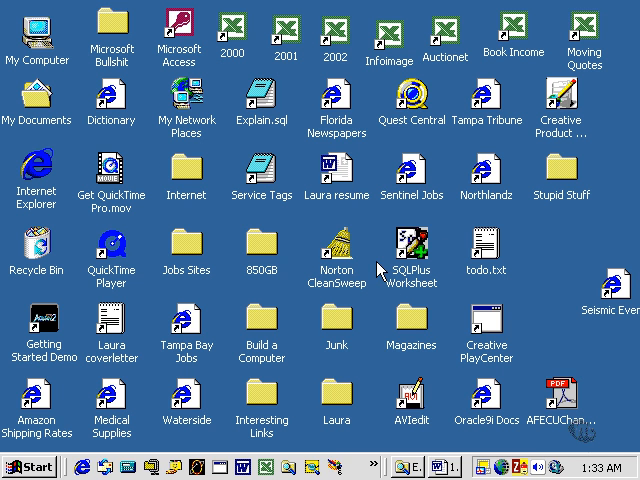
pyautogui.moveTo(444, 244)
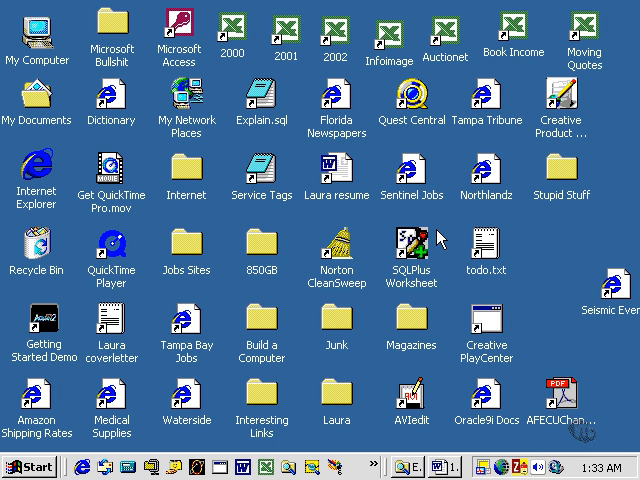
pyautogui.moveTo(440, 236)
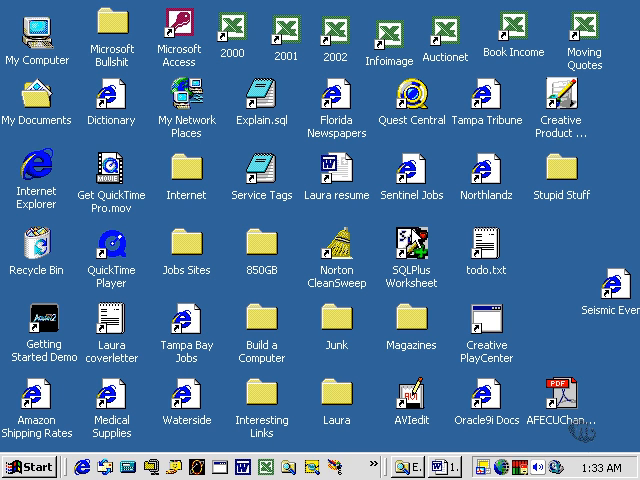
pyautogui.moveTo(380, 228)
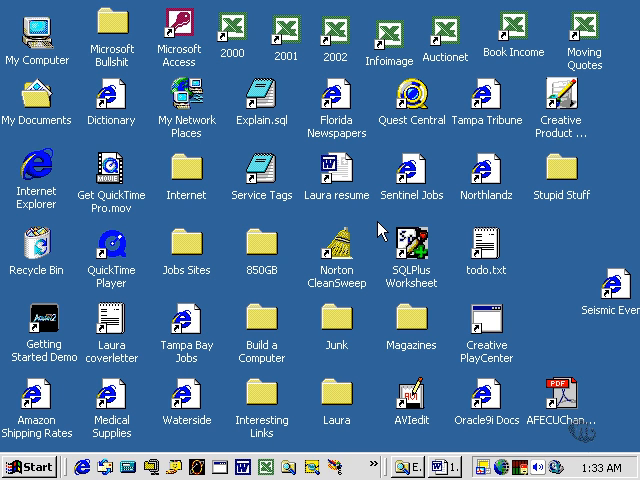
# - Launch SQL*Plus Worksheet from the Oracle Application Development programs in the Start menu
pyautogui.click(24, 466)
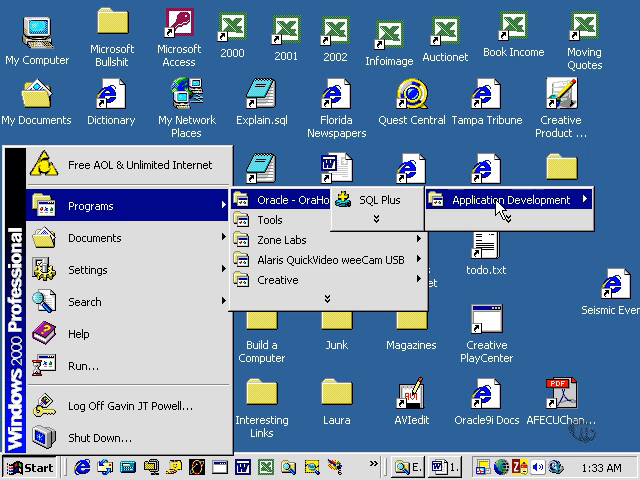
pyautogui.moveTo(518, 240)
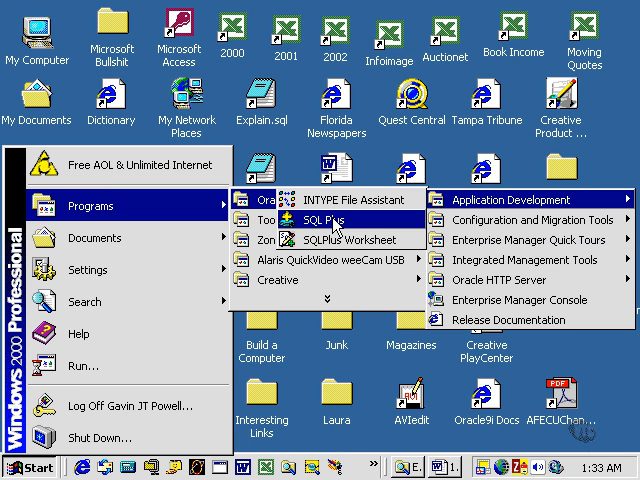
pyautogui.moveTo(330, 240)
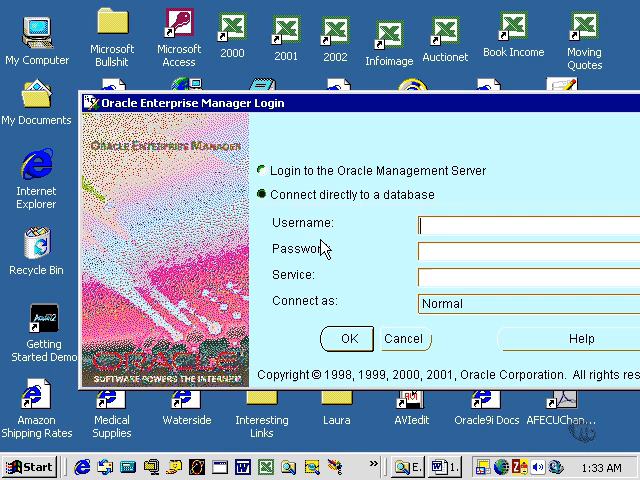
pyautogui.moveTo(184, 62)
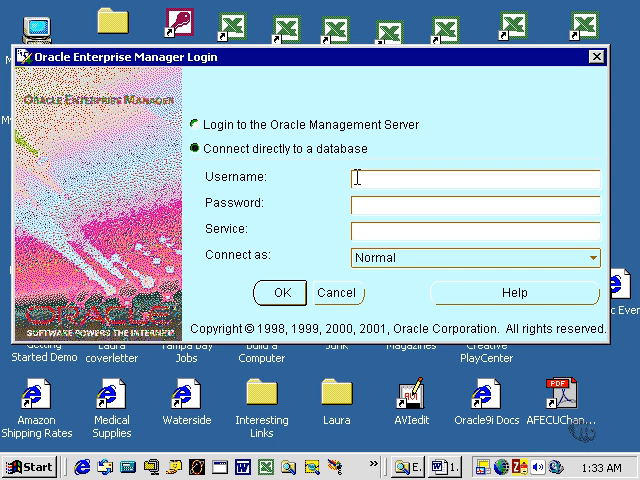
# - Log in as user concerts to service ntserver, keeping the Normal connection role
pyautogui.write('concerts')
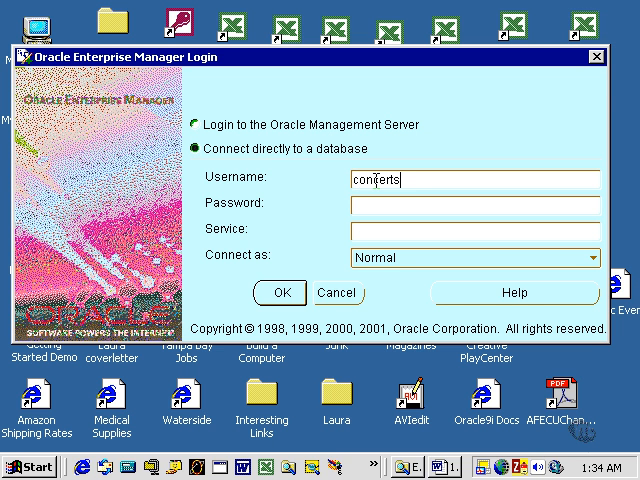
pyautogui.write('*****')
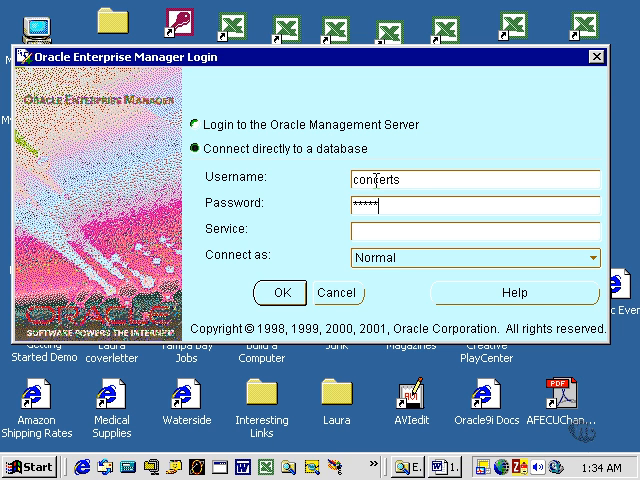
pyautogui.write('***')
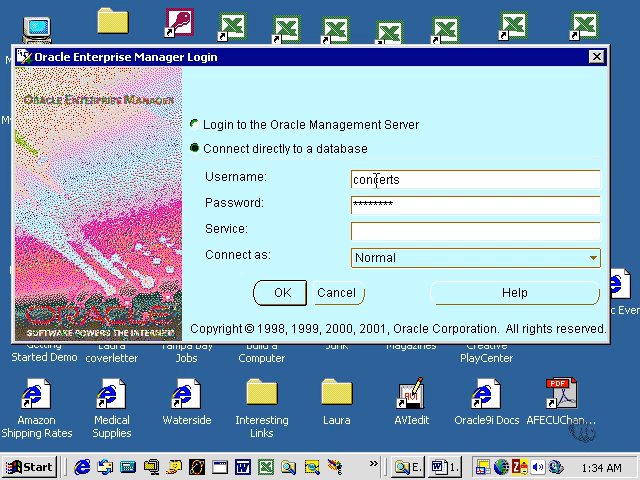
pyautogui.write('ntserver')
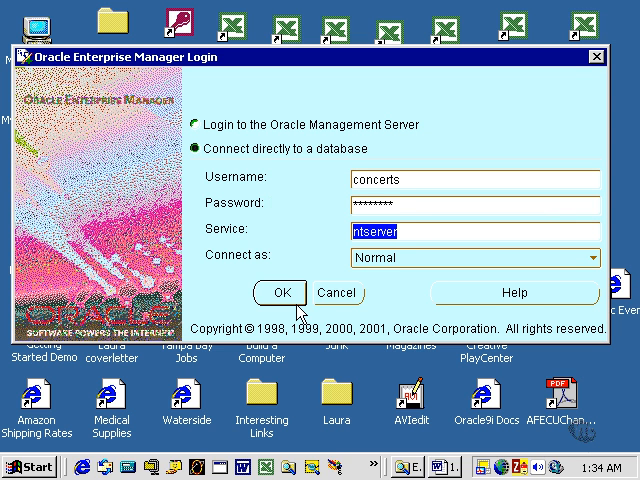
pyautogui.moveTo(400, 264)
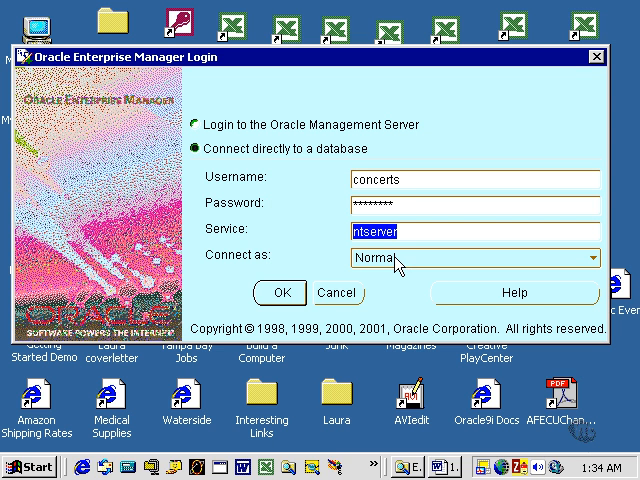
pyautogui.click(592, 258)
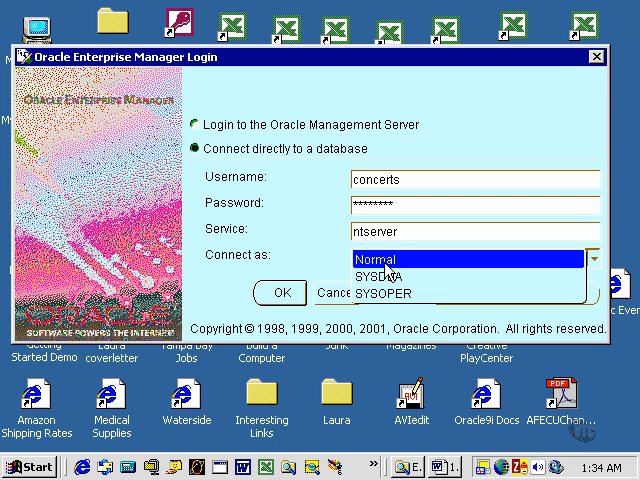
pyautogui.click(378, 258)
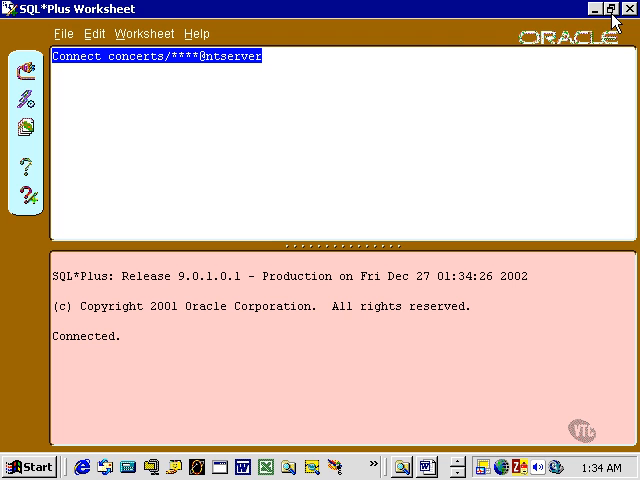
pyautogui.moveTo(368, 146)
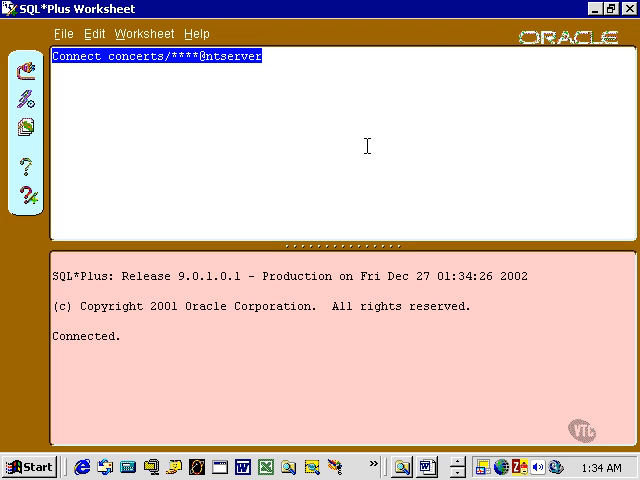
pyautogui.moveTo(296, 74)
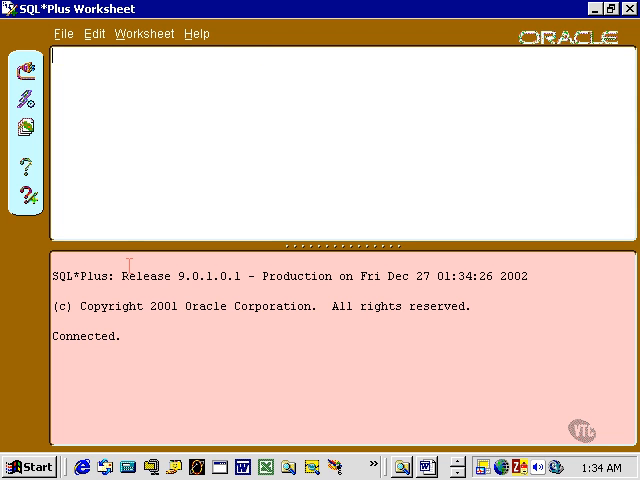
# - Enter the script 'set wrap off;' and 'select * from venue;' in the worksheet
pyautogui.write('set')
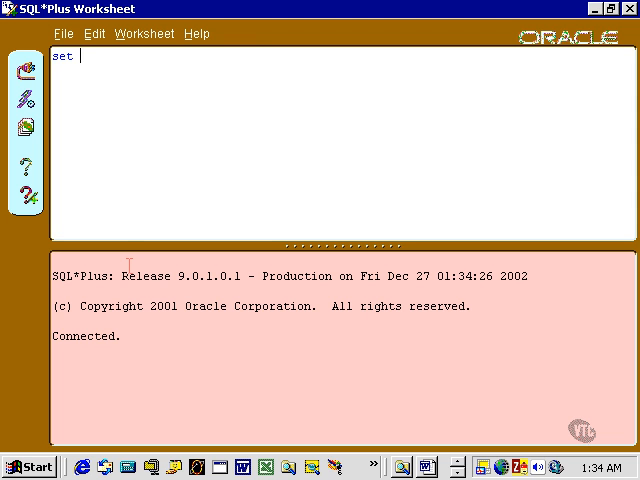
pyautogui.write('wrap off;')
pyautogui.write('sele')
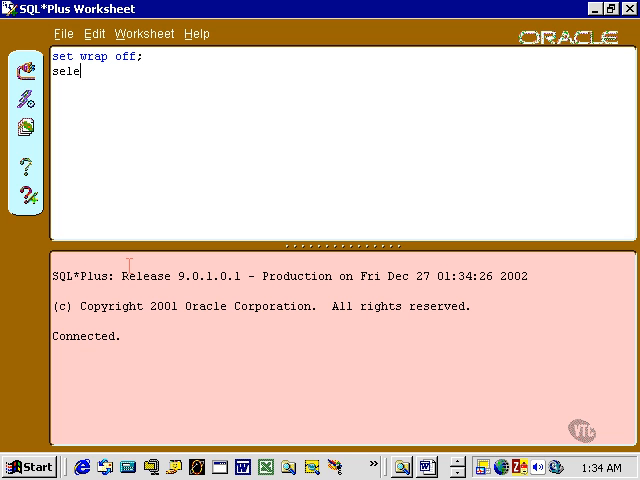
pyautogui.write('ct * from ven')
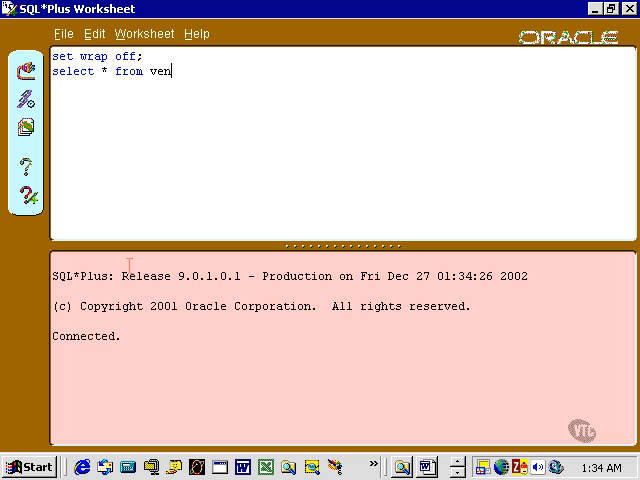
pyautogui.write('ue;')
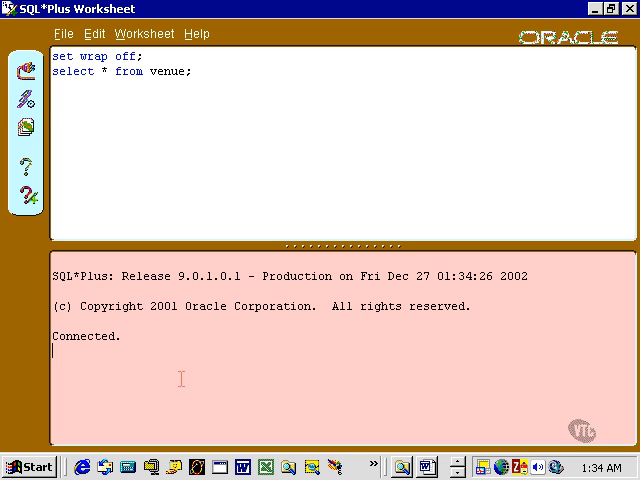
pyautogui.moveTo(28, 104)
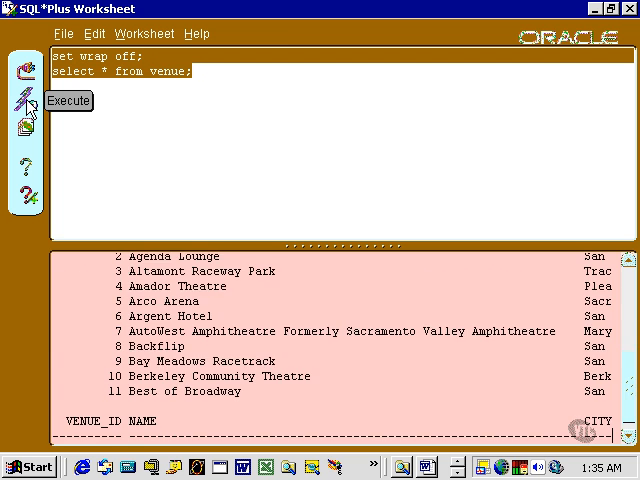
# - Scroll through the venue query output down to '178 rows selected.'
pyautogui.scroll(-3)
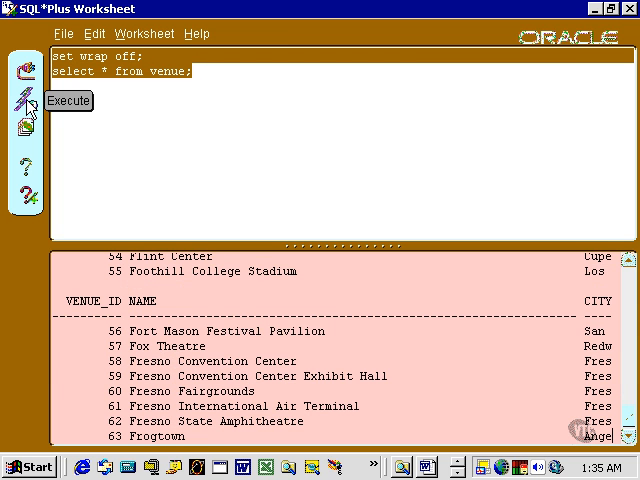
pyautogui.scroll(-3)
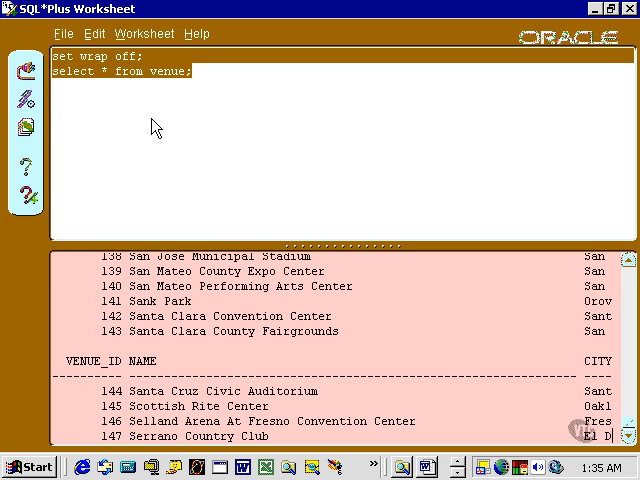
pyautogui.scroll(-3)
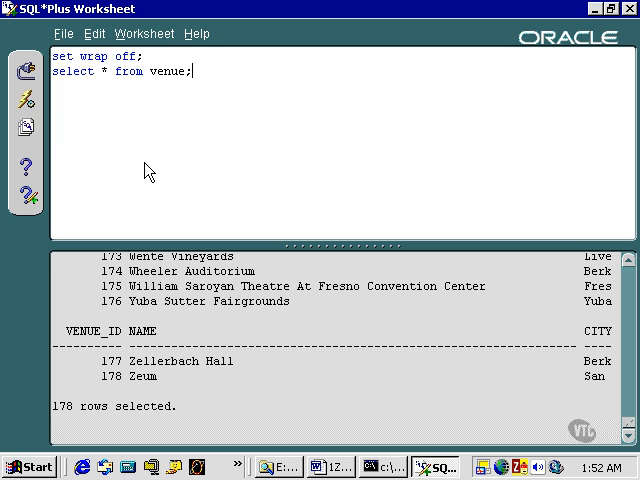
pyautogui.moveTo(28, 128)
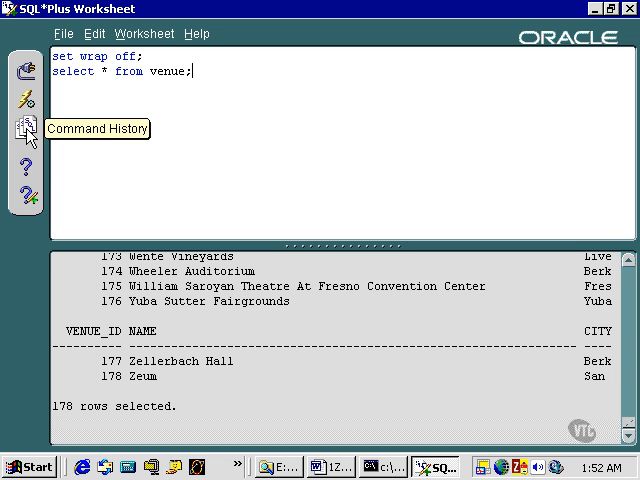
pyautogui.moveTo(244, 164)
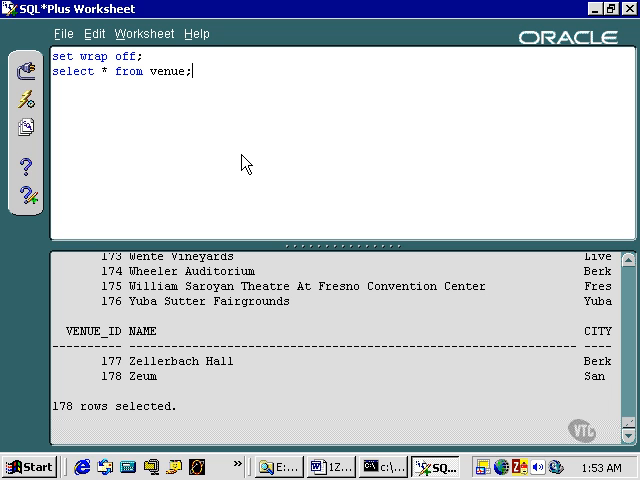
pyautogui.moveTo(224, 136)
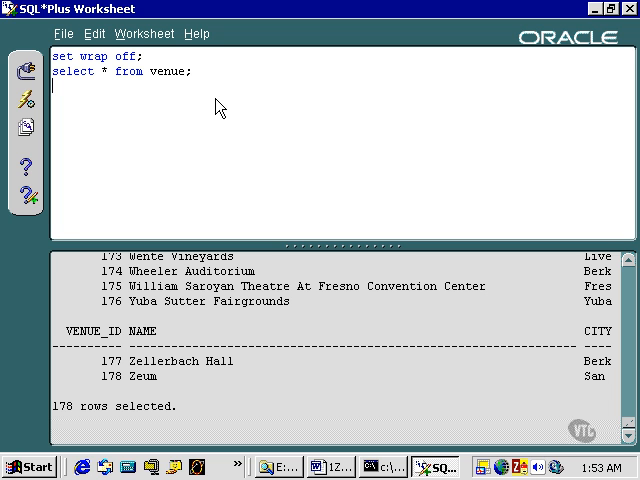
# - Add 'select * from act;' and remove the venue query, leaving 'set wrap off;' above it
pyautogui.write('select')
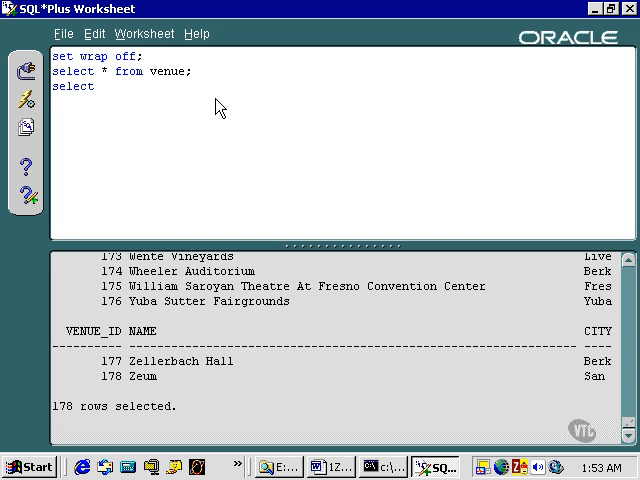
pyautogui.write('* from')
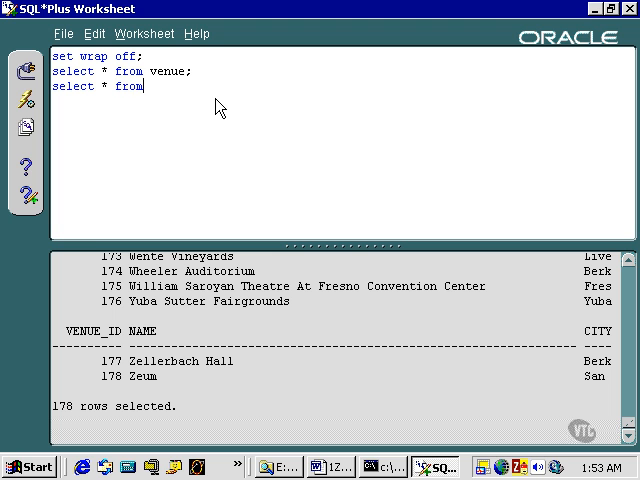
pyautogui.write('act;')
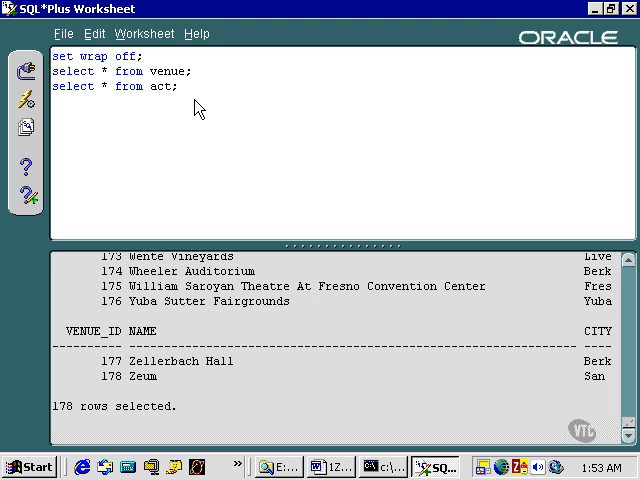
pyautogui.moveTo(56, 72); pyautogui.dragTo(178, 88)
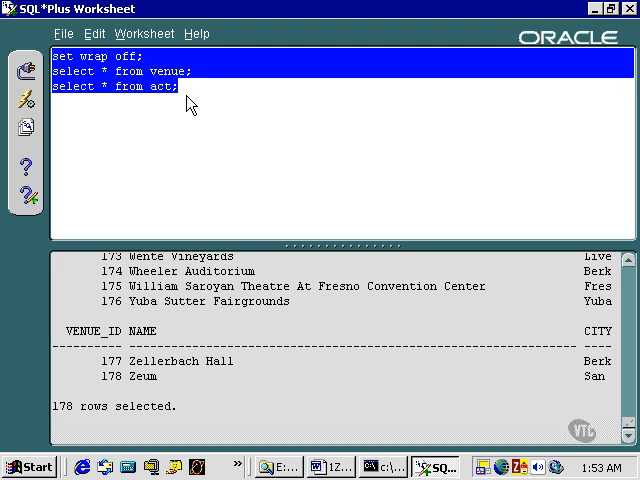
pyautogui.moveTo(196, 92)
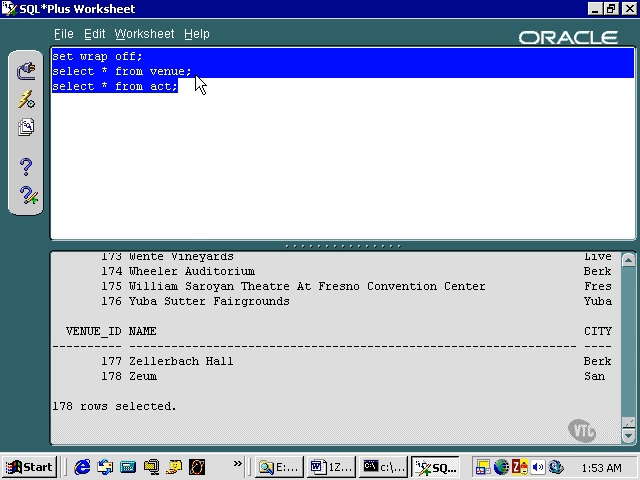
pyautogui.click(176, 72)
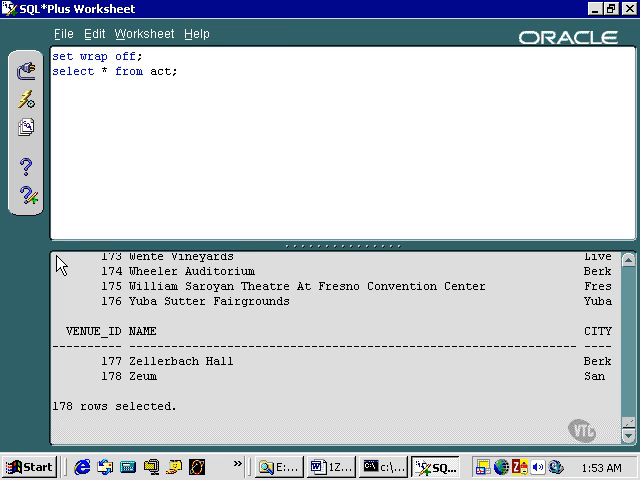
# - Execute the act query returning 53 rows, then close the command history list
pyautogui.click(28, 100)
pyautogui.write('venue')
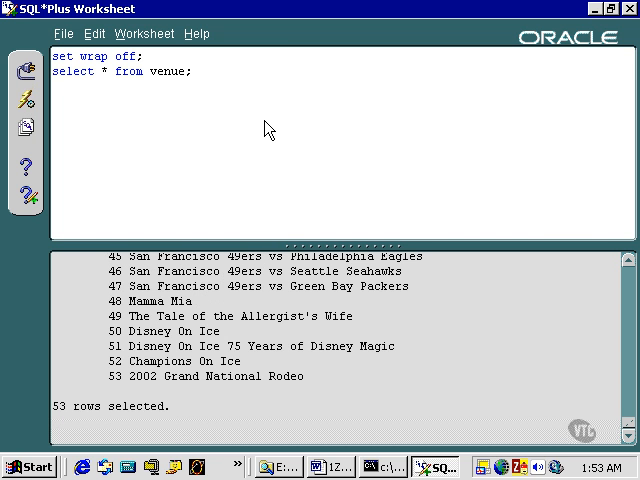
pyautogui.moveTo(220, 84)
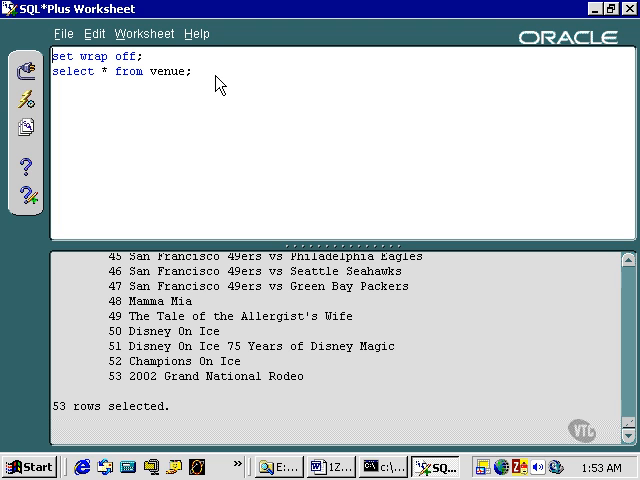
pyautogui.moveTo(240, 84)
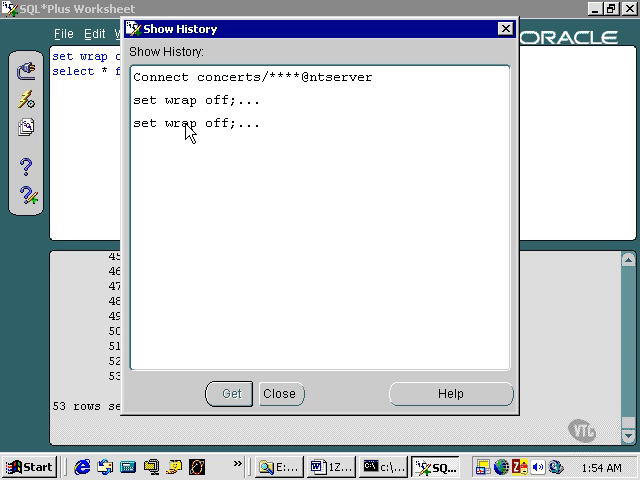
pyautogui.click(280, 392)
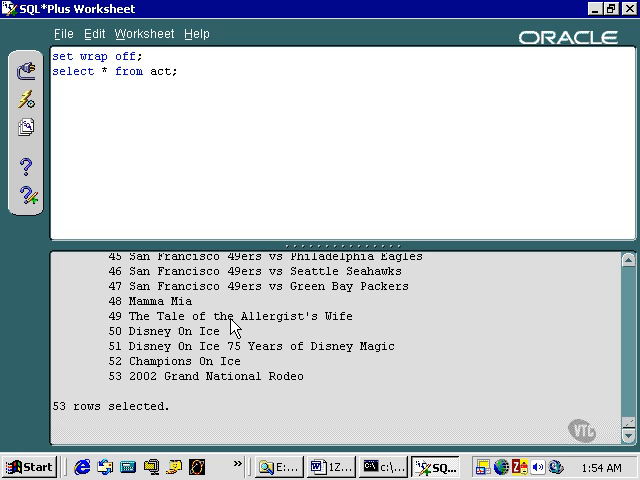
# - Bring up the Oracle Help Navigator contents via the Edit menu
pyautogui.click(94, 32)
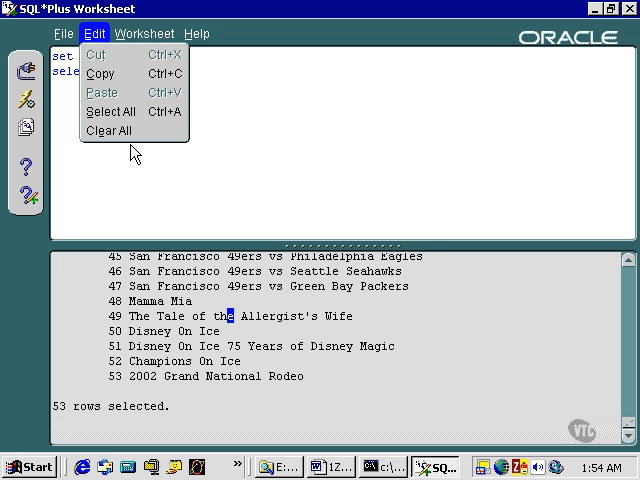
pyautogui.click(108, 132)
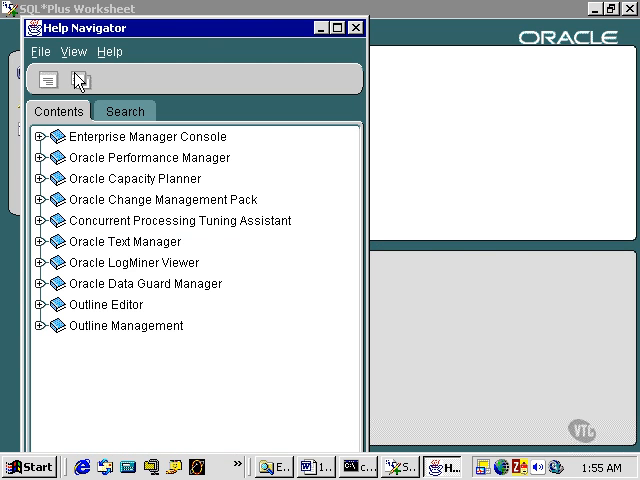
pyautogui.moveTo(212, 16)
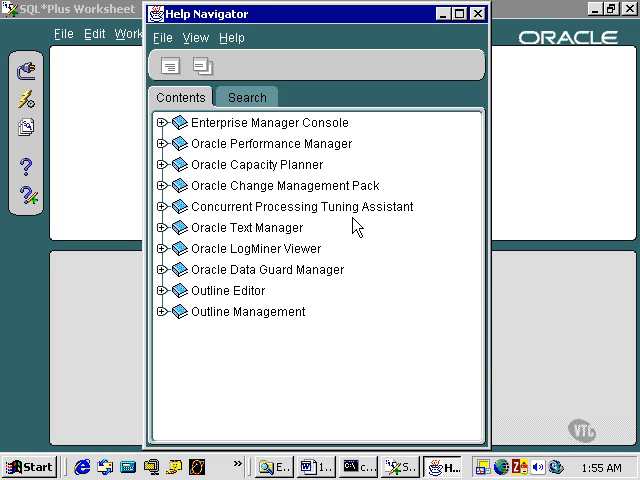
pyautogui.moveTo(464, 64)
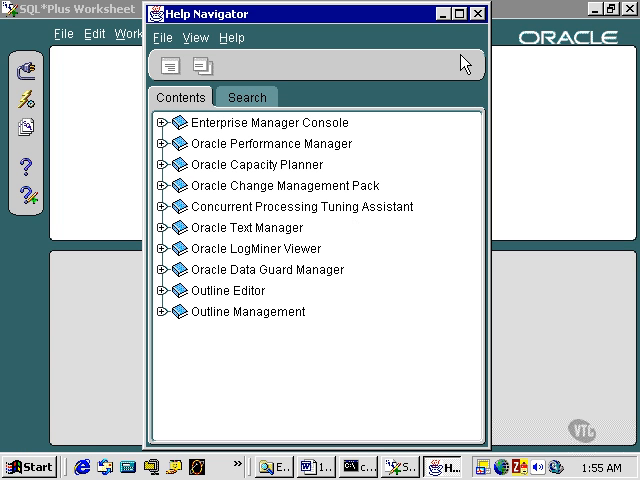
pyautogui.moveTo(480, 12)
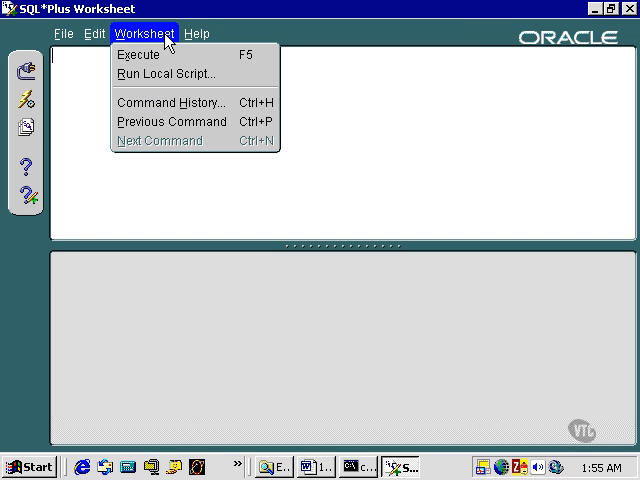
pyautogui.moveTo(170, 120)
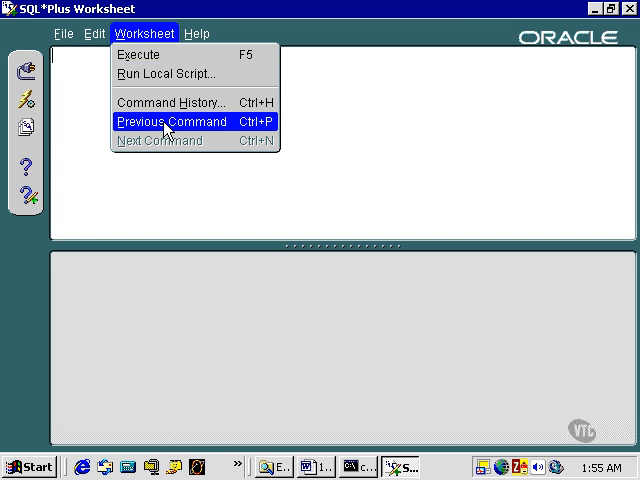
# - Recall the previous command into the worksheet and show the File menu's connection commands
pyautogui.click(172, 120)
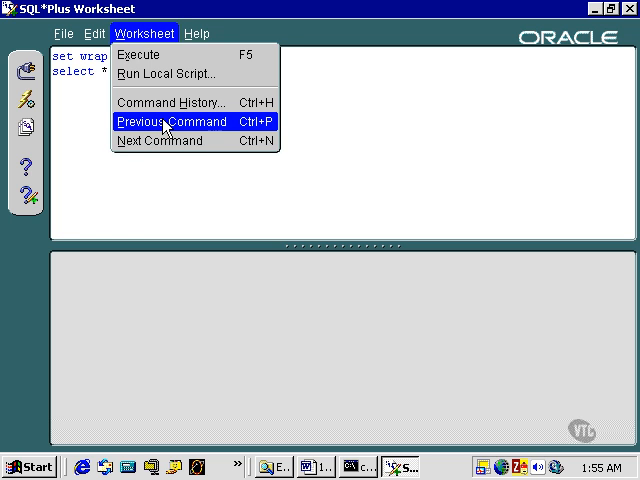
pyautogui.moveTo(160, 102)
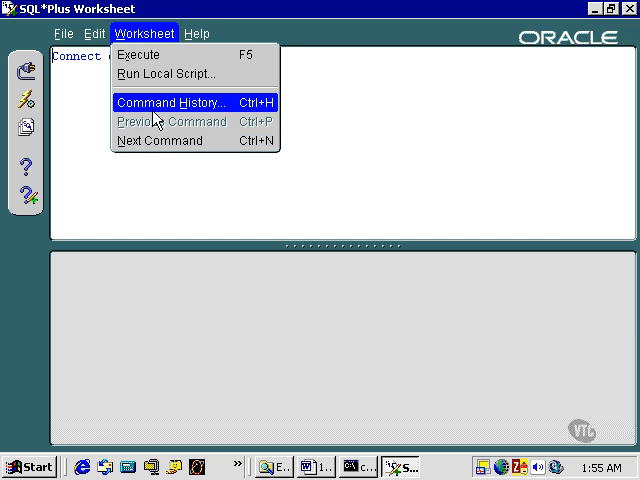
pyautogui.click(92, 32)
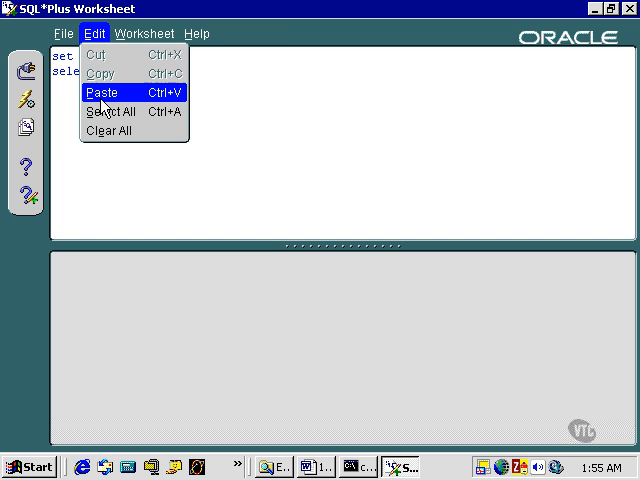
pyautogui.click(64, 32)
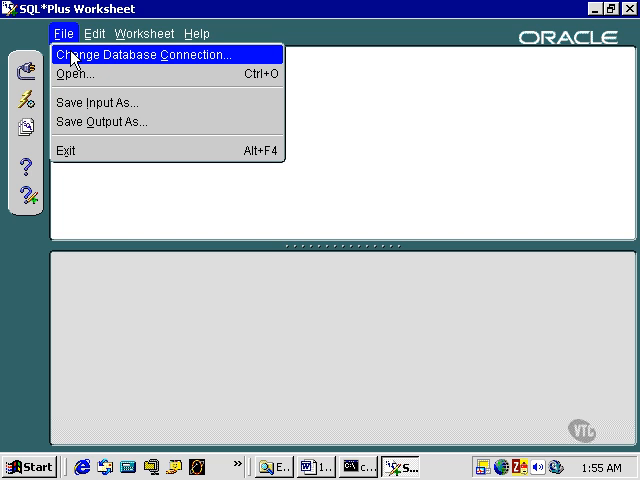
# - Change the database connection to log in to ntserver as user system
pyautogui.click(150, 56)
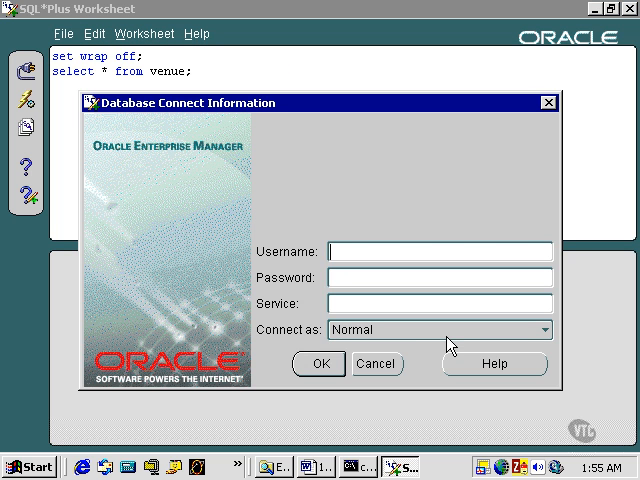
pyautogui.write('system')
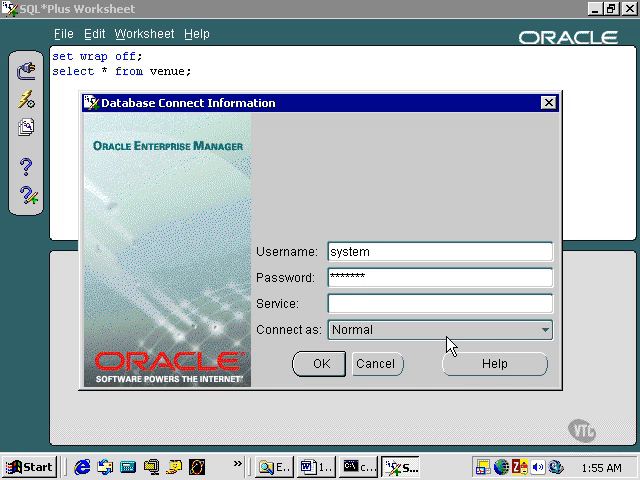
pyautogui.click(320, 364)
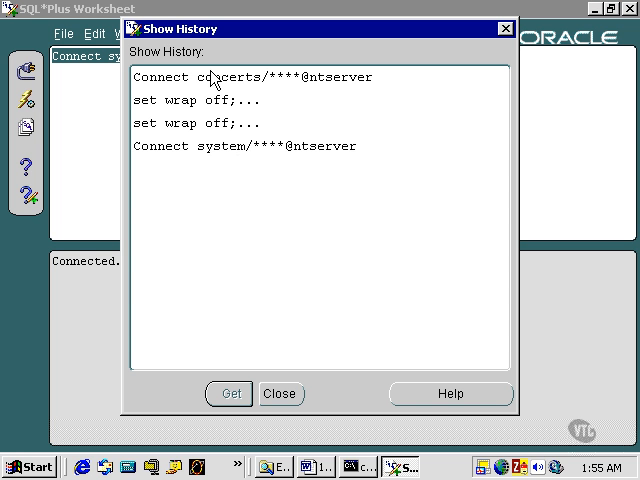
pyautogui.click(250, 76)
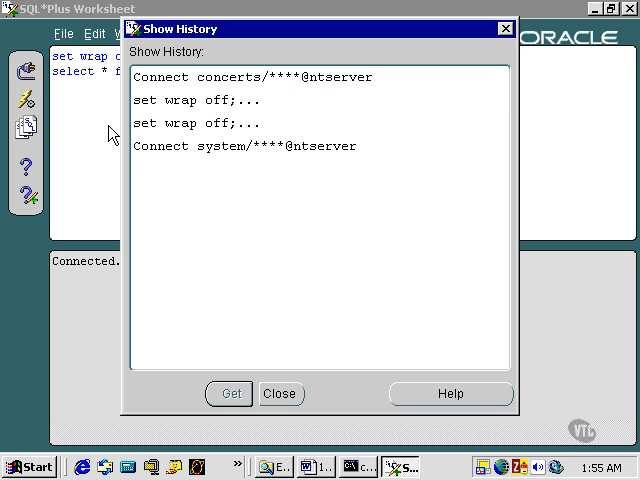
pyautogui.click(280, 392)
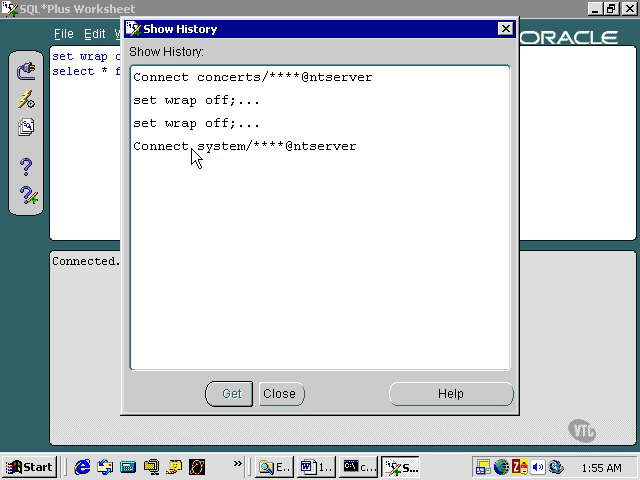
pyautogui.click(244, 146)
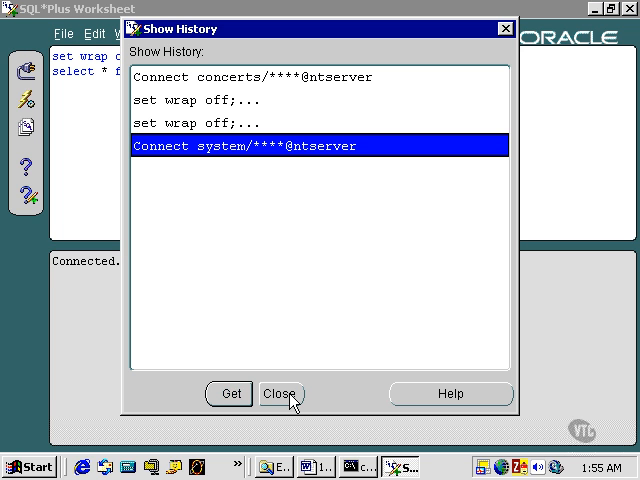